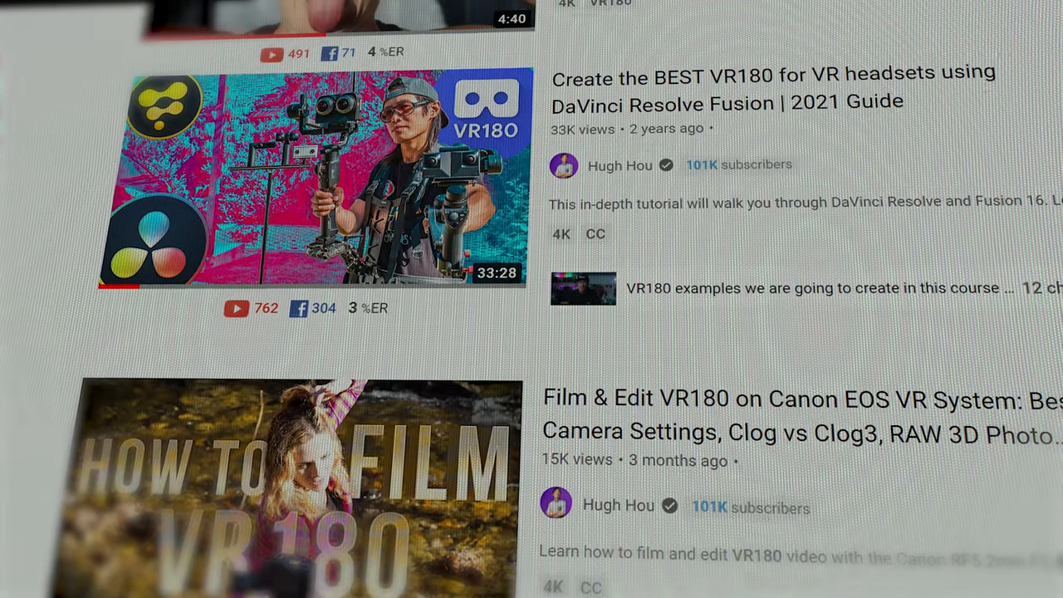
- Scroll the STMapperInline effect settings, then click through to SGO's On Screen trailers page
scroll("up", 3)
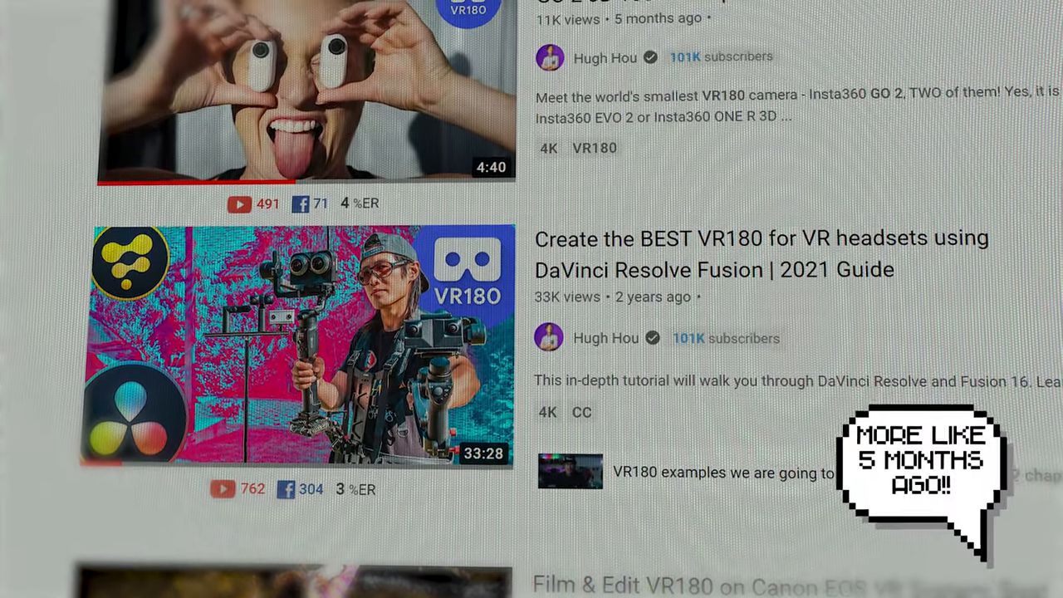
scroll("down", 3)
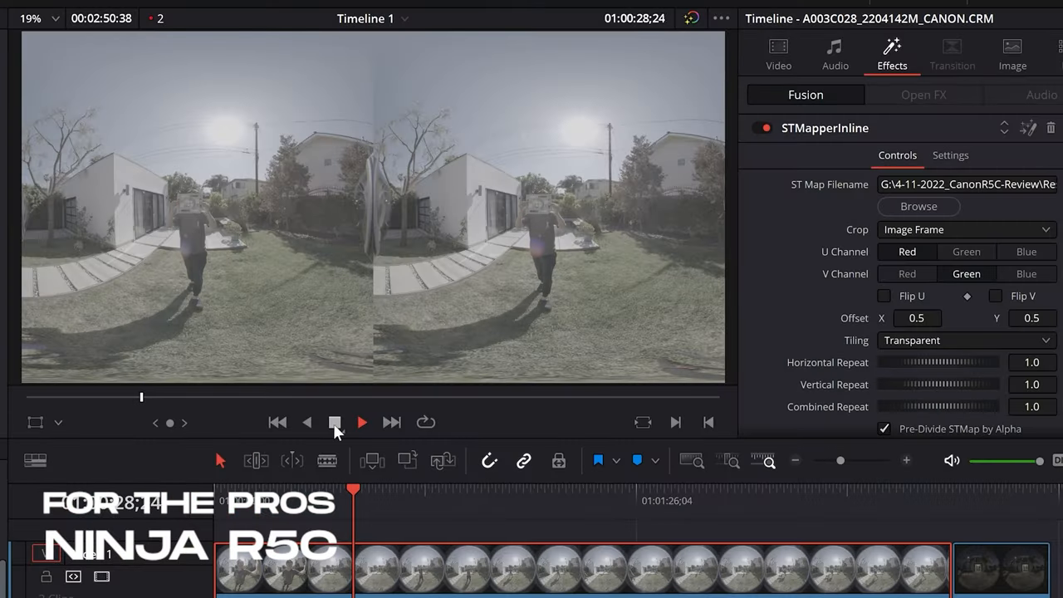
left_click(335, 421)
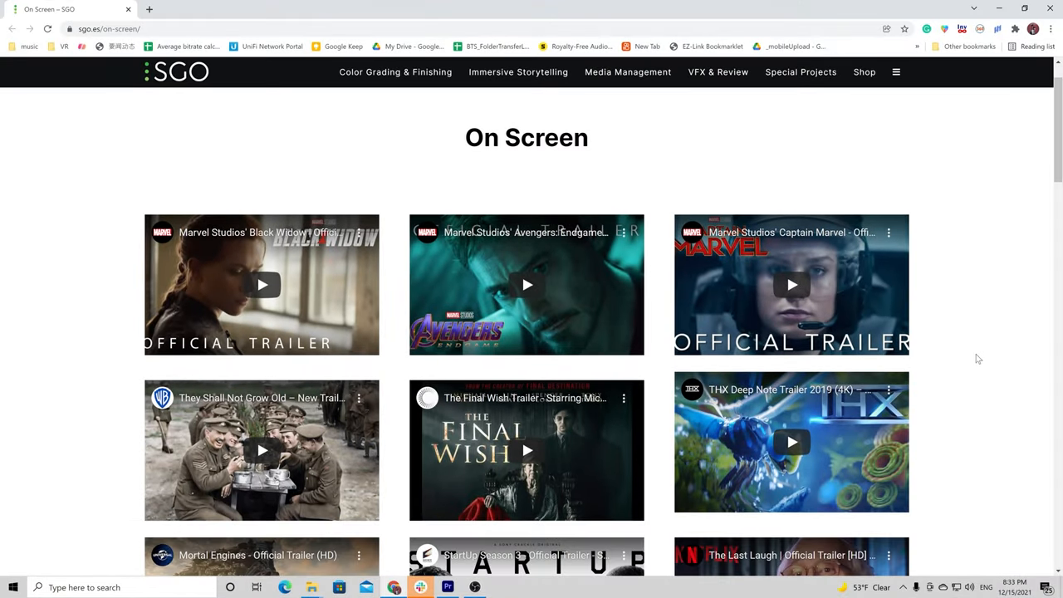
- Scroll down the Mistika Boutique product page past conform, VFX, grading and VR features
scroll("down", 3)
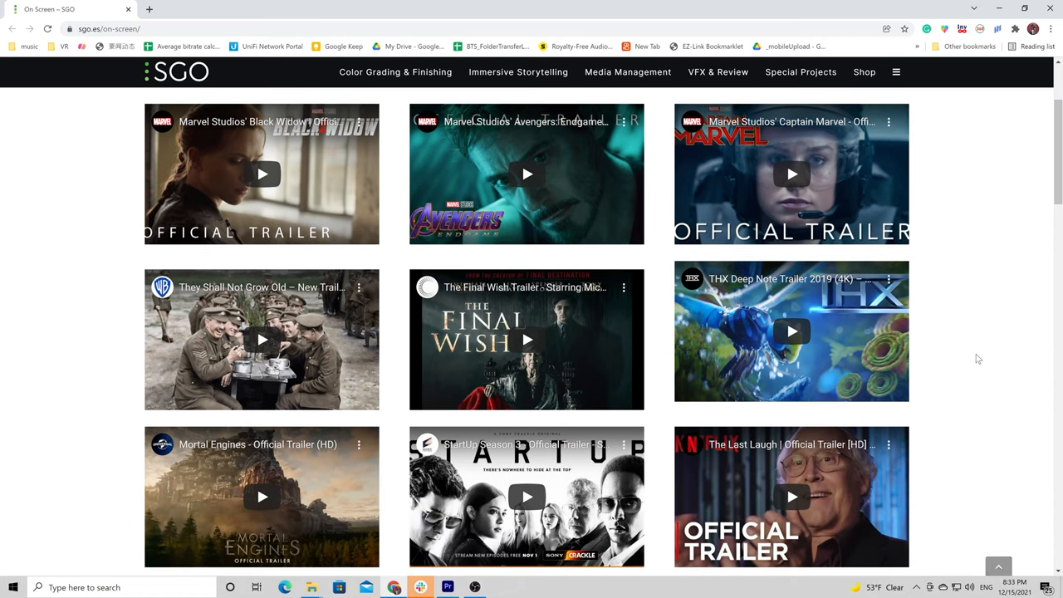
scroll("down", 3)
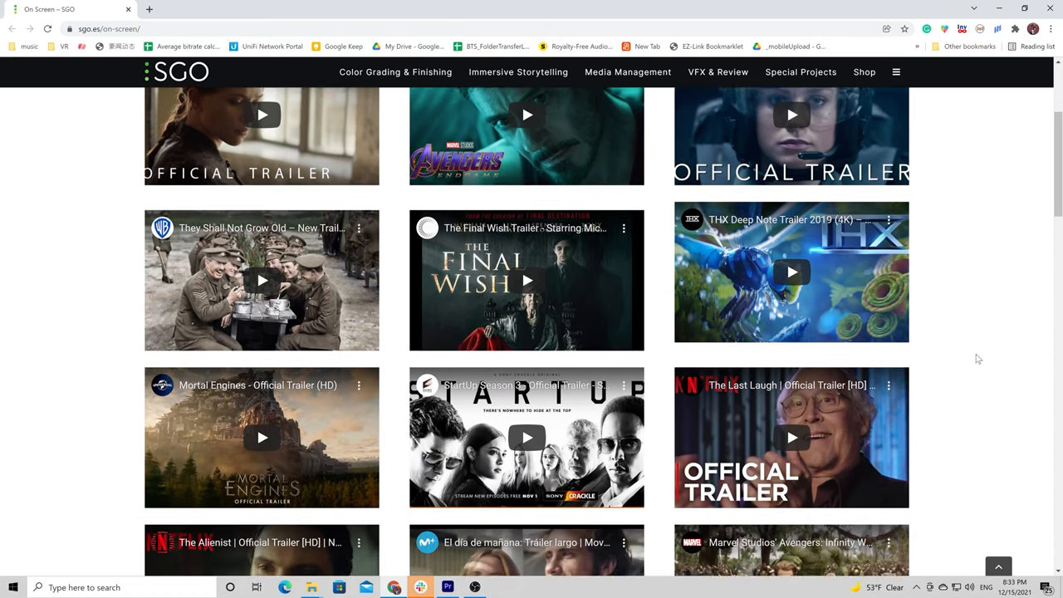
scroll("down", 3)
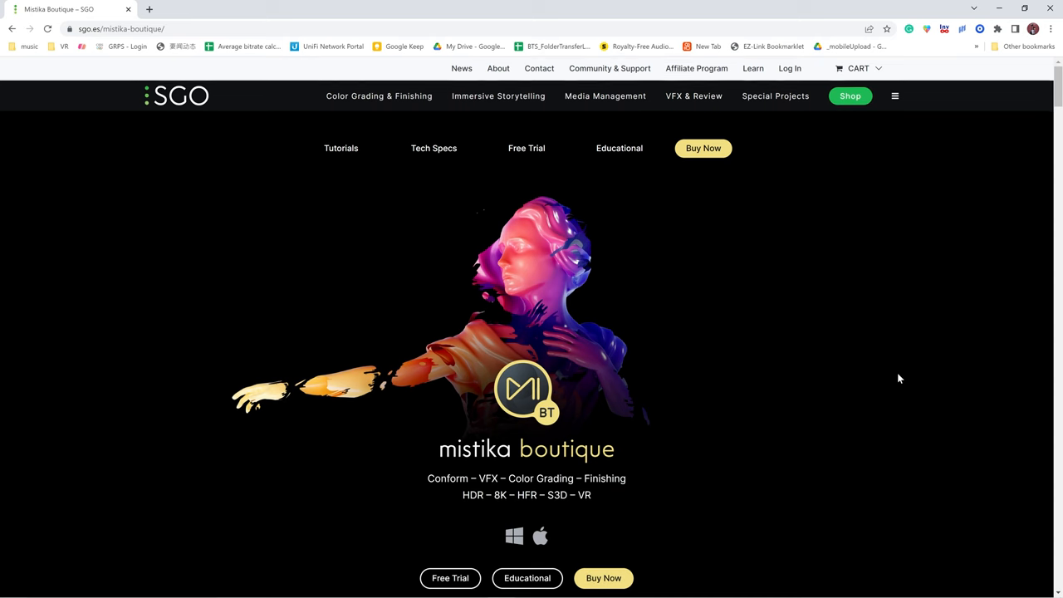
- Highlight 'Offered completely free of charge and available for Windows and macOS' under Education
scroll("down", 3)
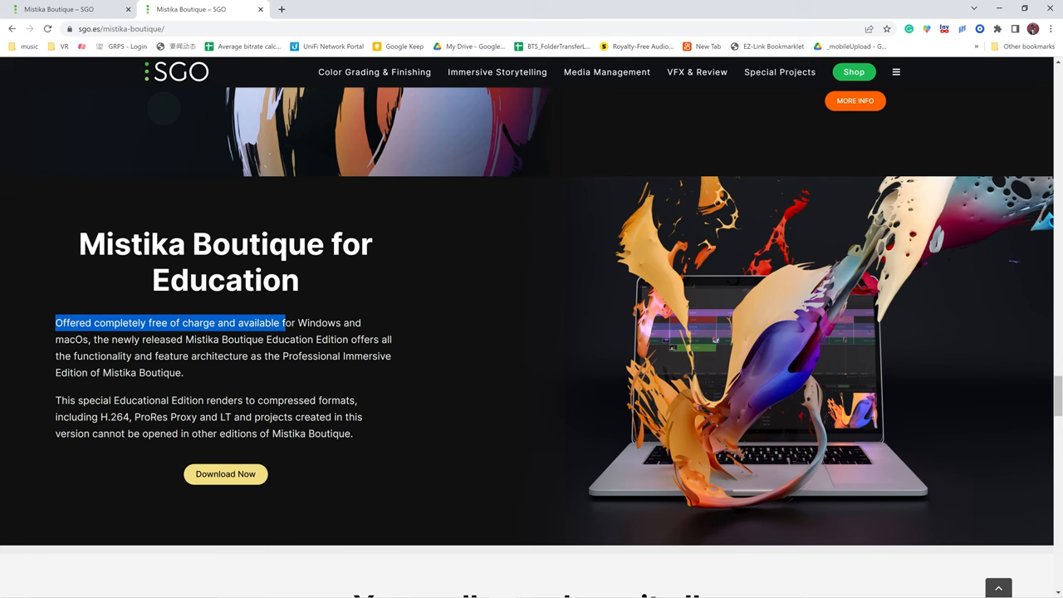
left_click_drag(282, 322, 91, 339)
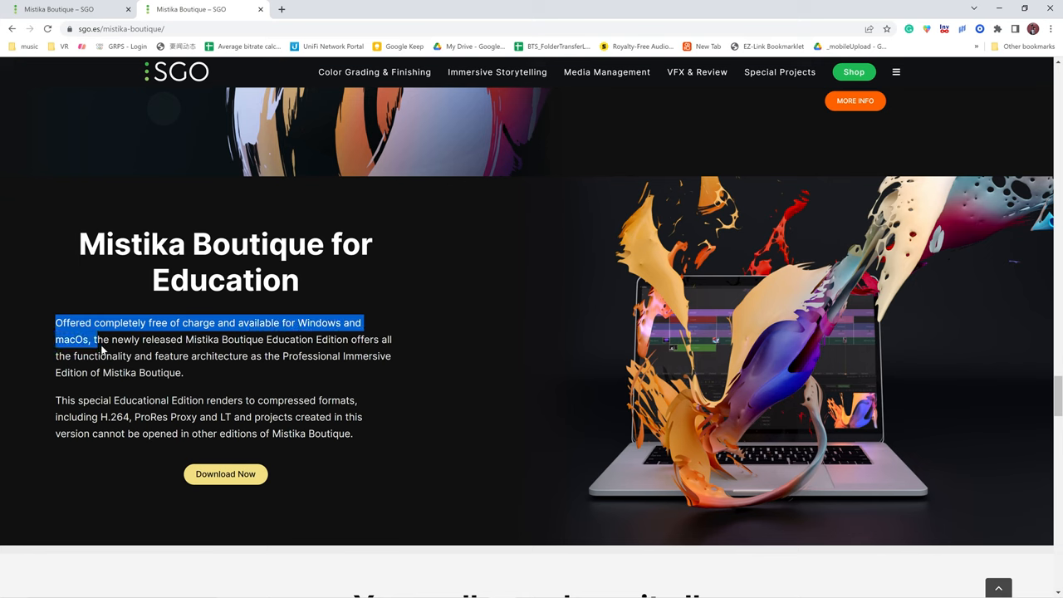